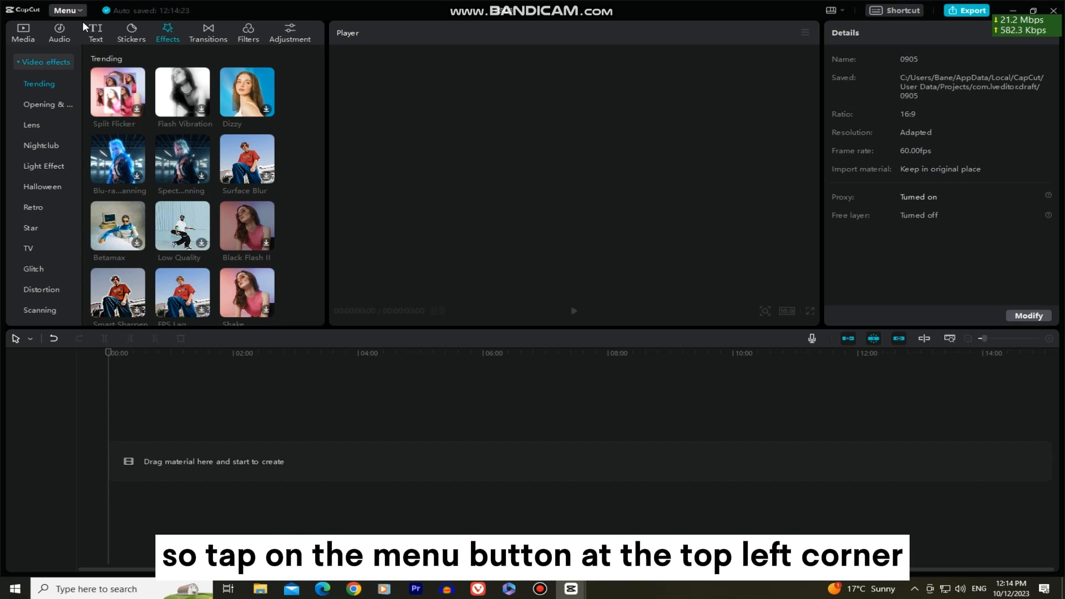
Step: Show the Version dialog from Menu > More, listing current version 2.5.2 and Check for updates
click(66, 10)
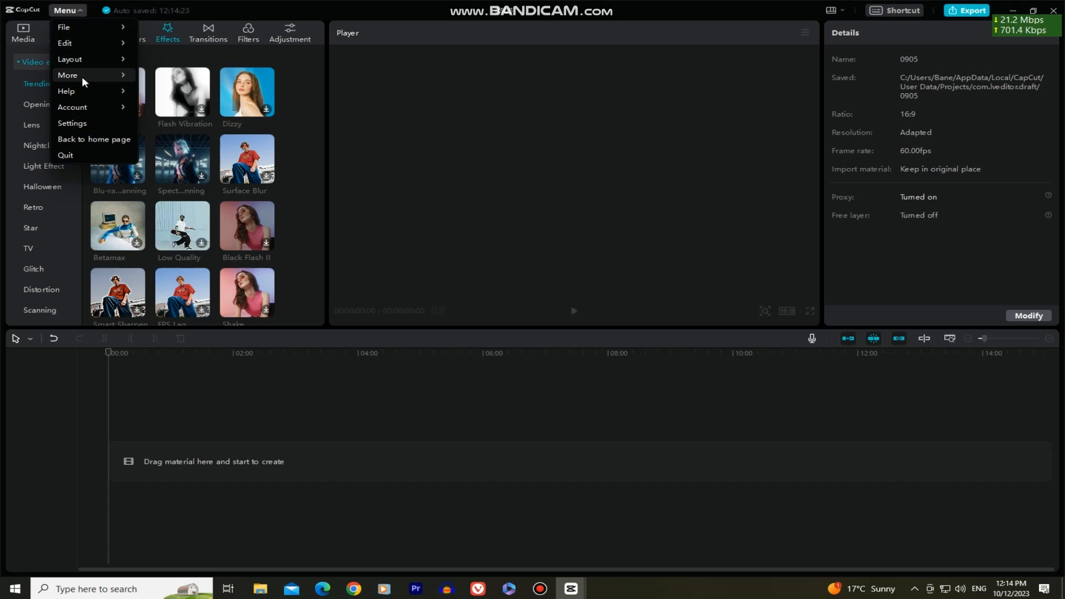
click(67, 74)
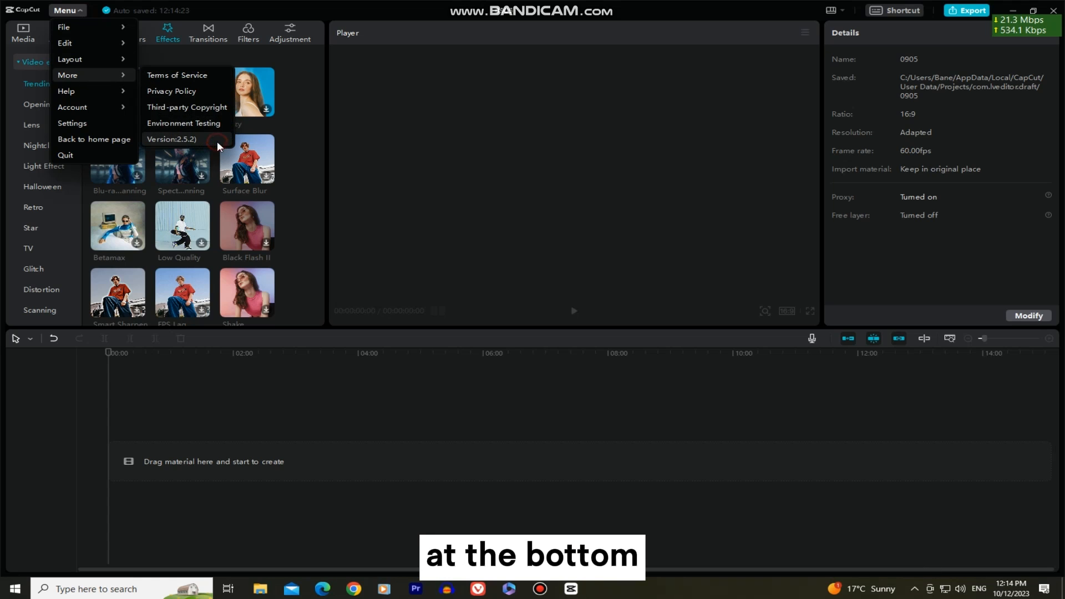
click(171, 140)
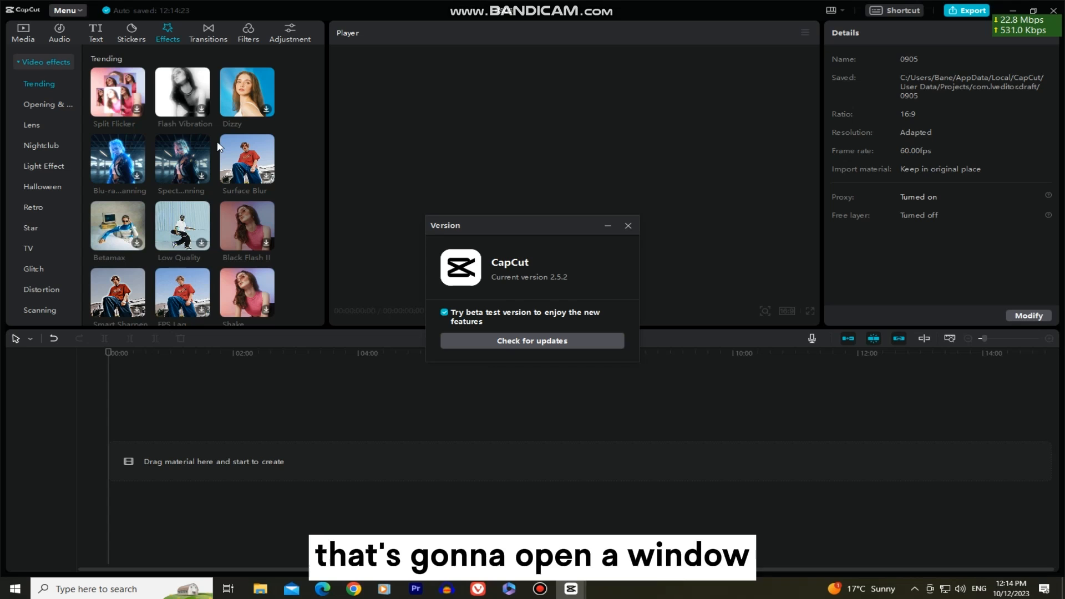
mouse_move(425, 373)
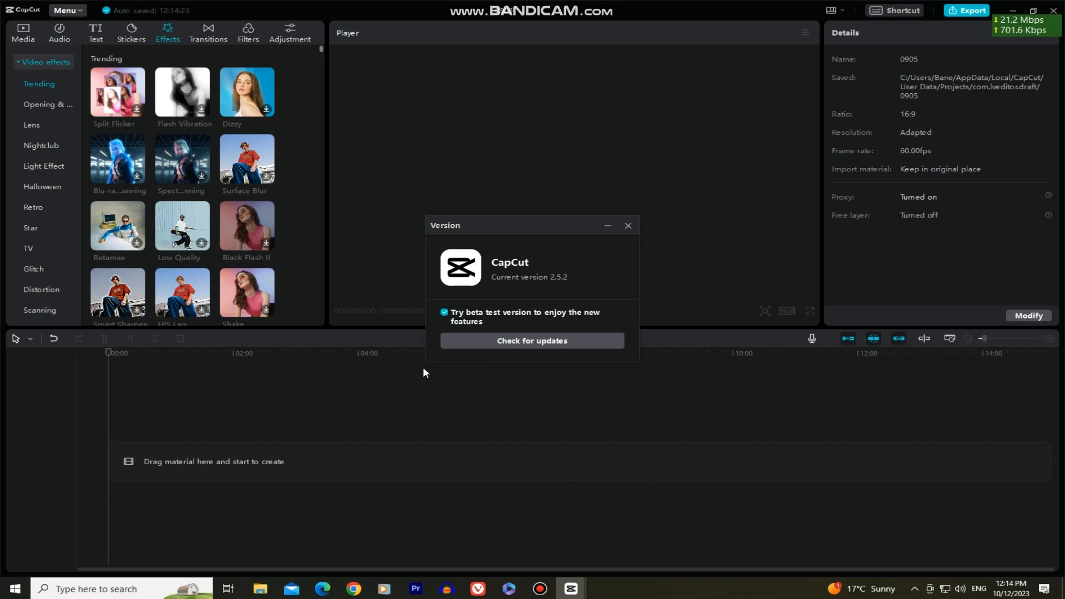
mouse_move(572, 589)
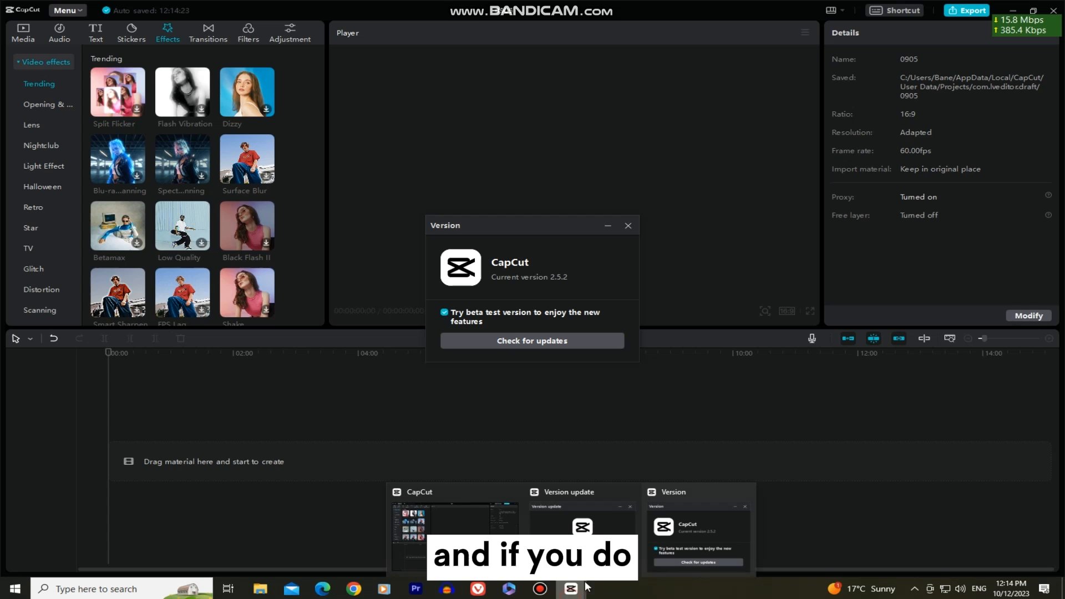
Step: Bring the separate Version update window forward from the taskbar thumbnail
click(532, 340)
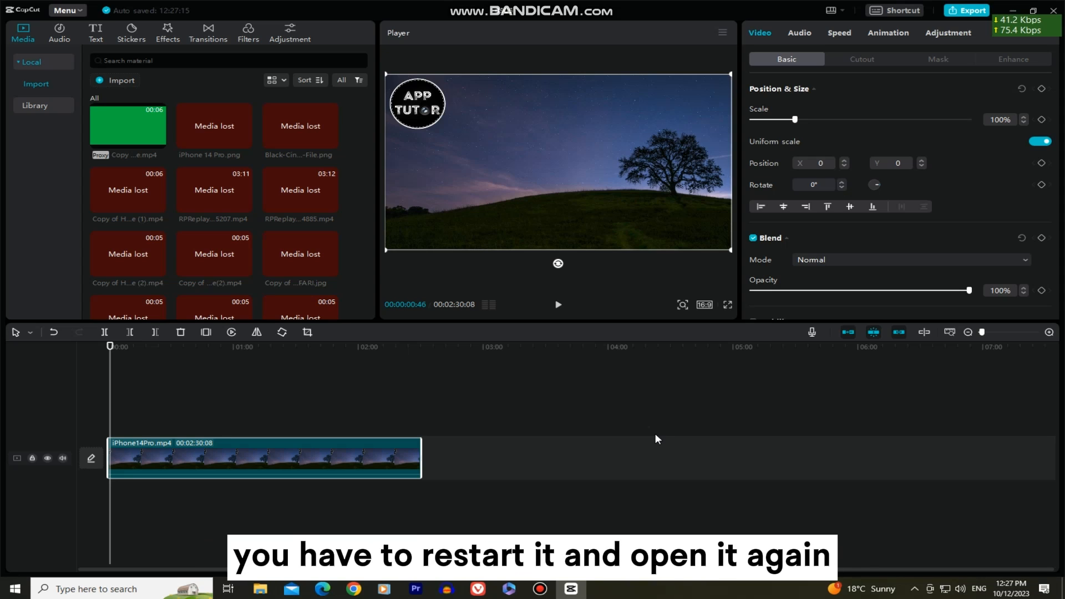
Step: Search the Effects library for 'blur' to find a blur effect for the clip
click(167, 29)
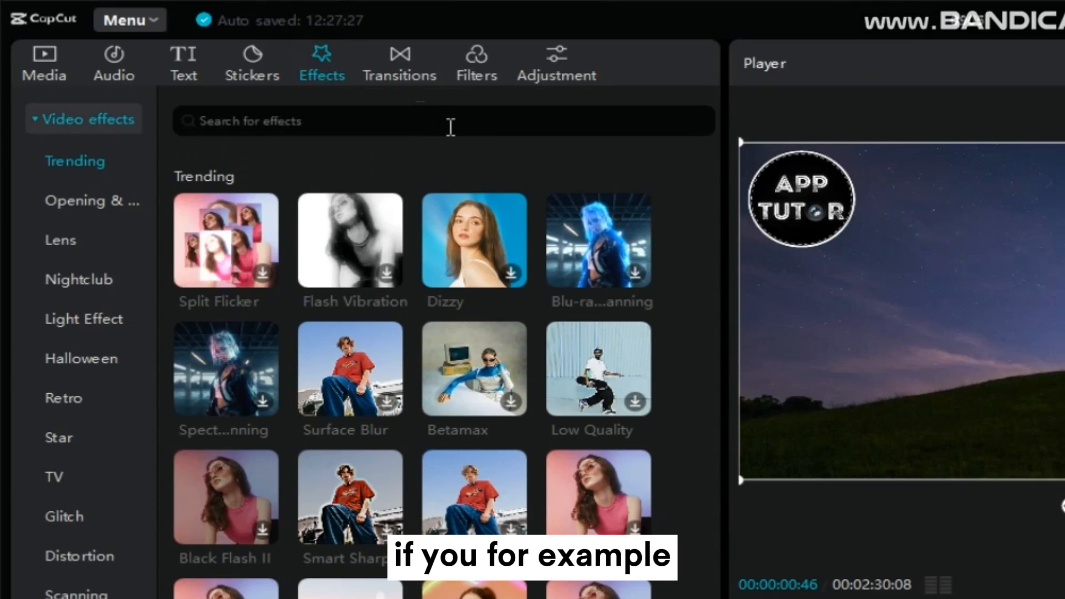
text(blur)
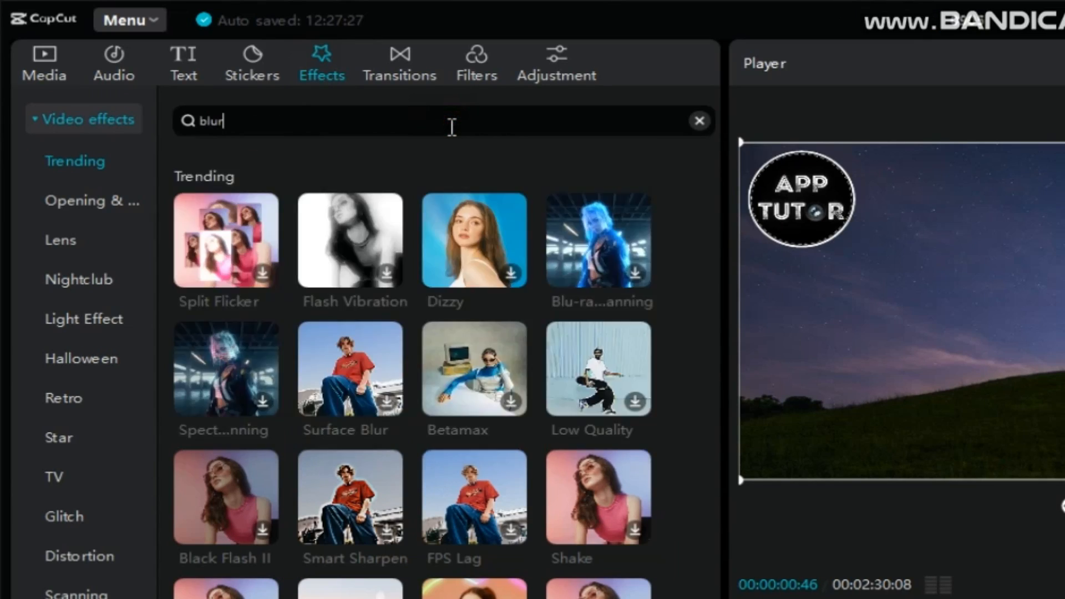